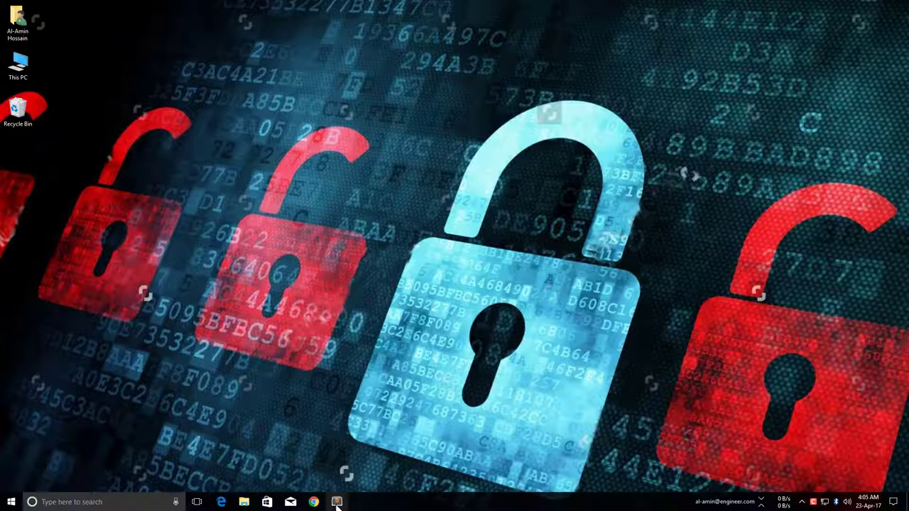
Step: Launch the Chrome web browser from the Windows taskbar
left_click(336, 502)
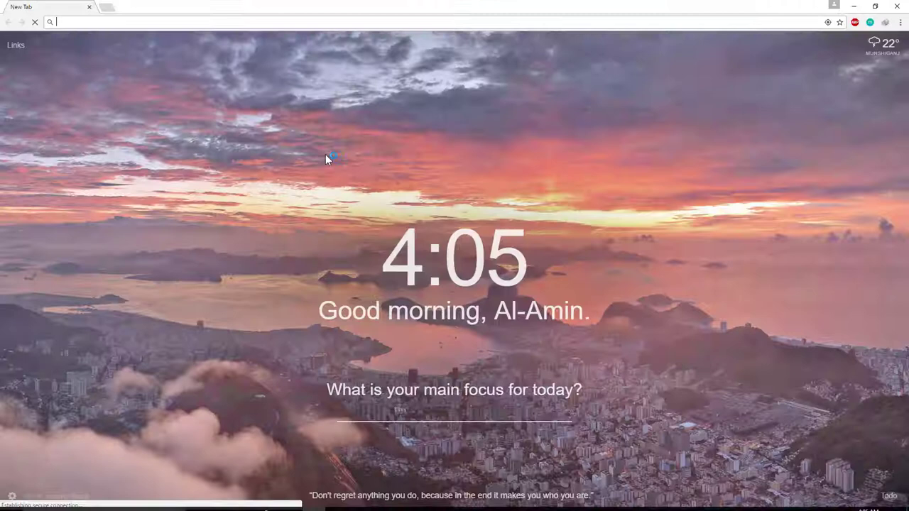
Step: Visit packagecontrol.io/installation and compare the Sublime Text 2 and Sublime Text 3 console install code
type("packagecontrol.io/installation")
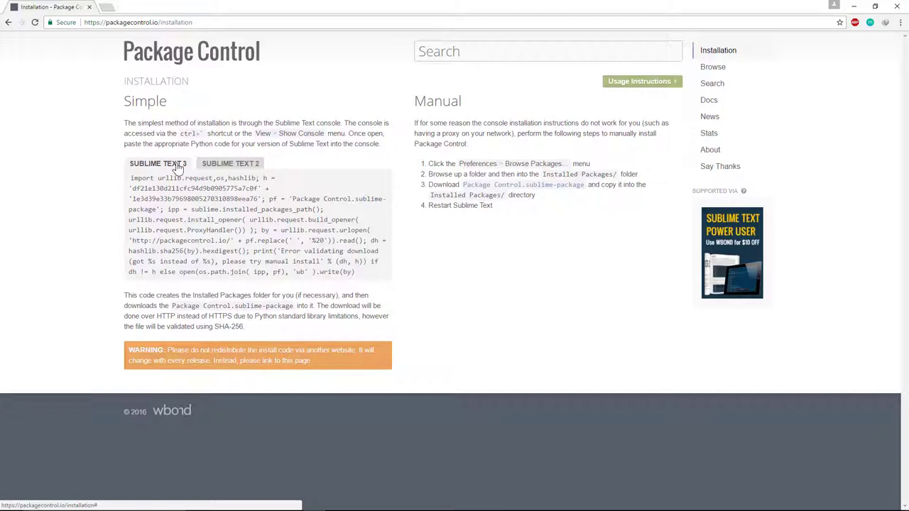
left_click(230, 163)
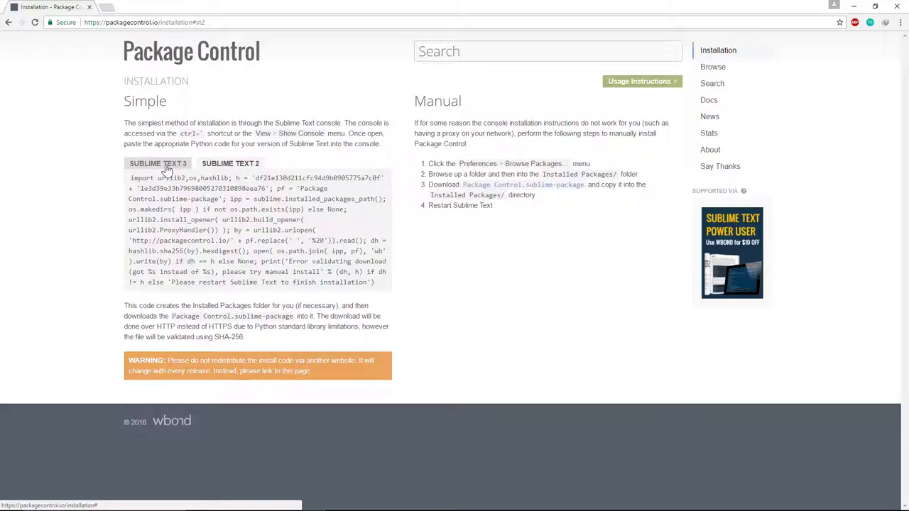
left_click(158, 163)
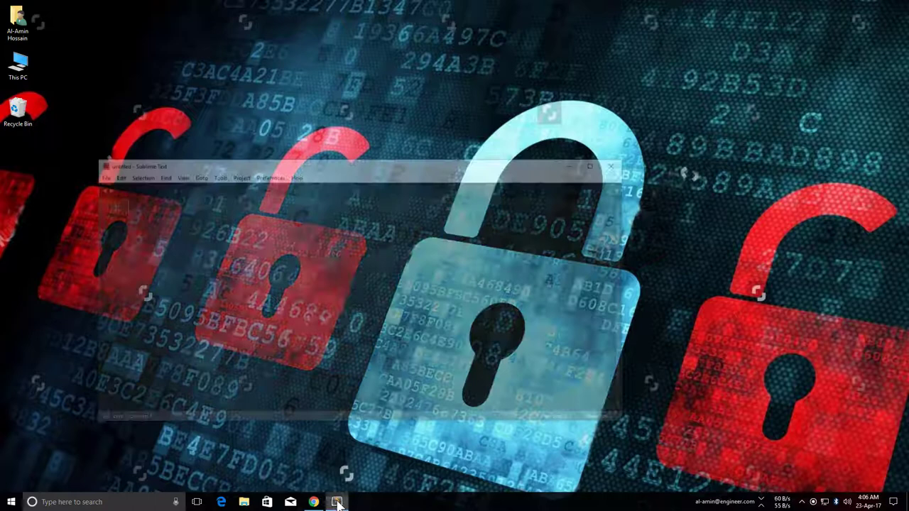
Step: Restore the Sublime Text window and bring up Package Control's Install Package list
left_click(268, 174)
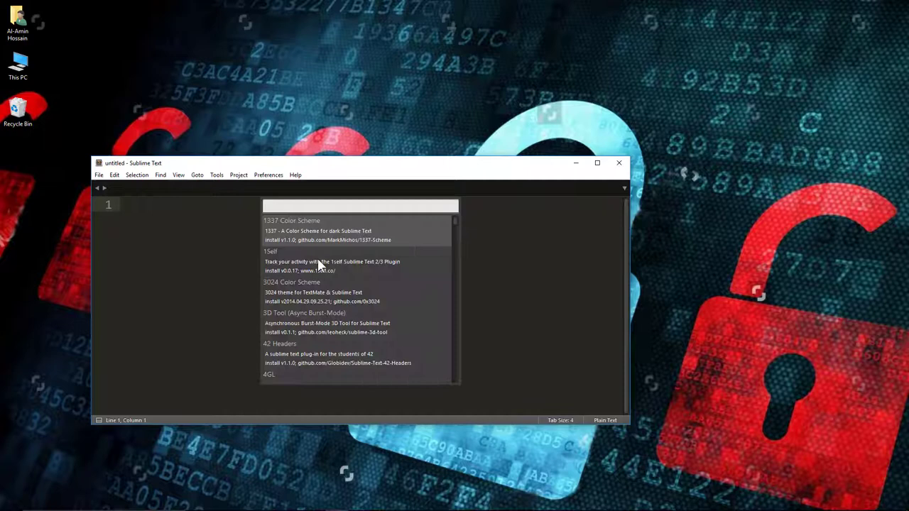
Step: Search the Install Package list for 'emmet' and install the Emmet package
type("emmet")
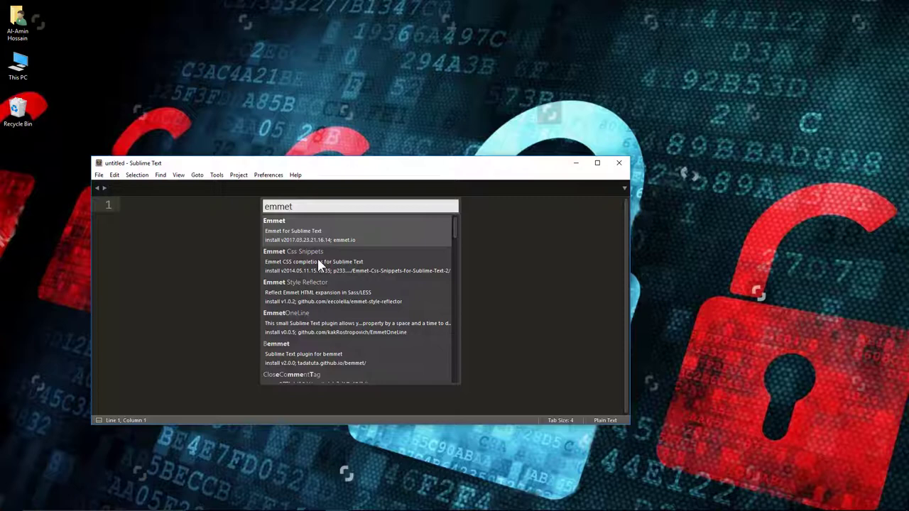
left_click(292, 231)
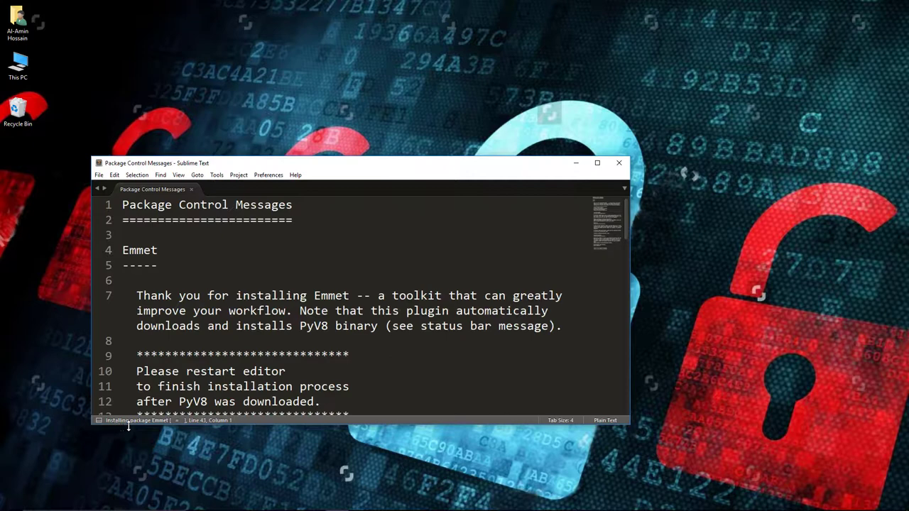